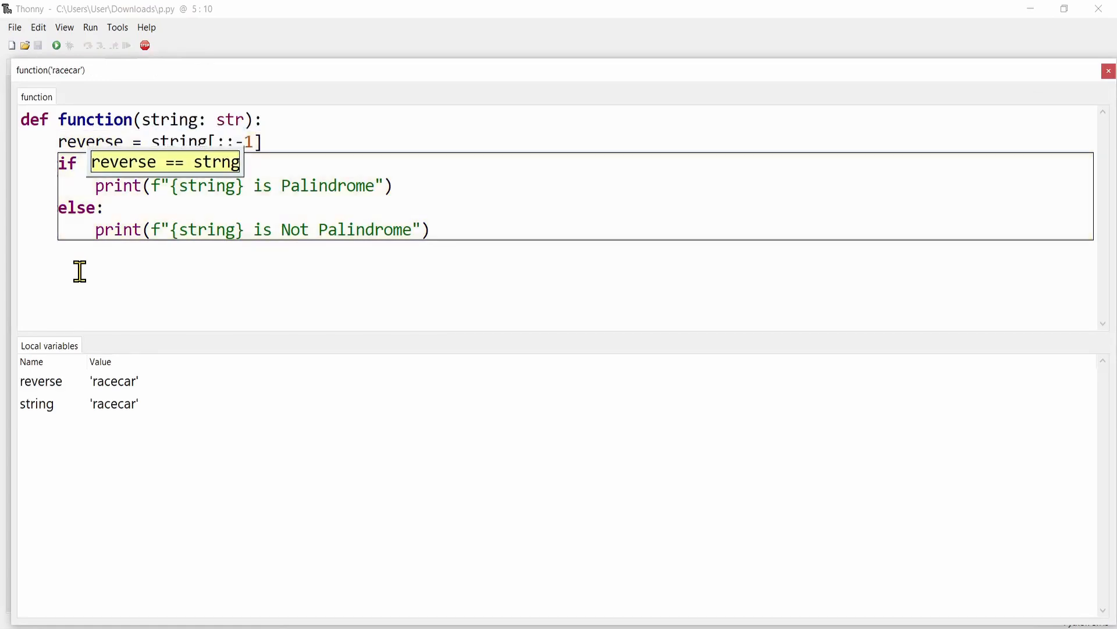
Restart debugging after correcting 'strng' to 'string' and step into the 'racecar' == string comparison.
click(100, 45)
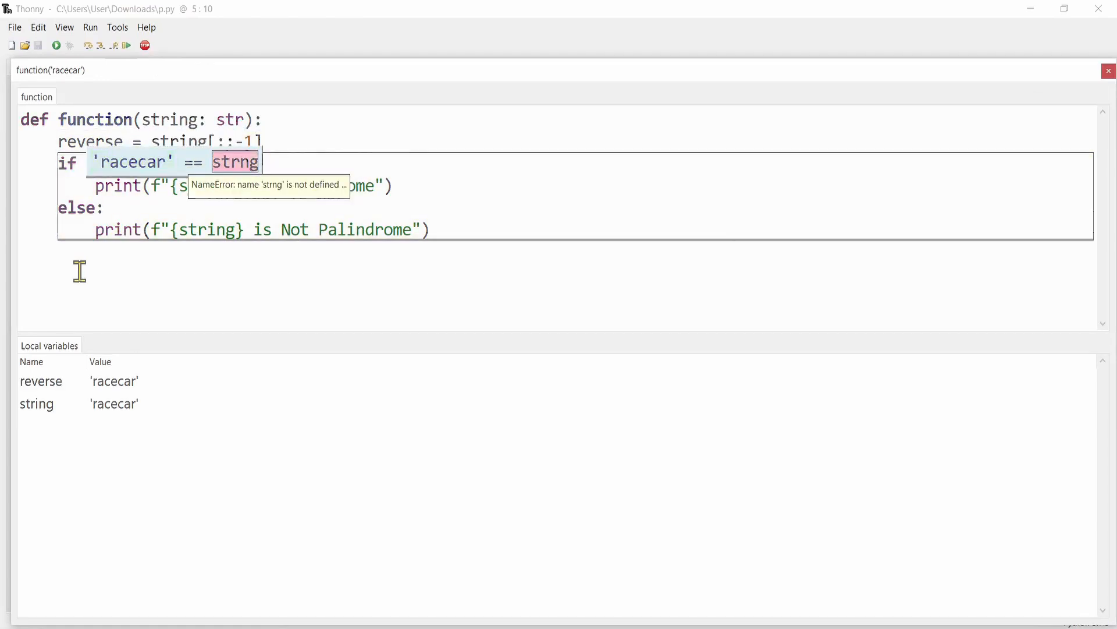
click(99, 44)
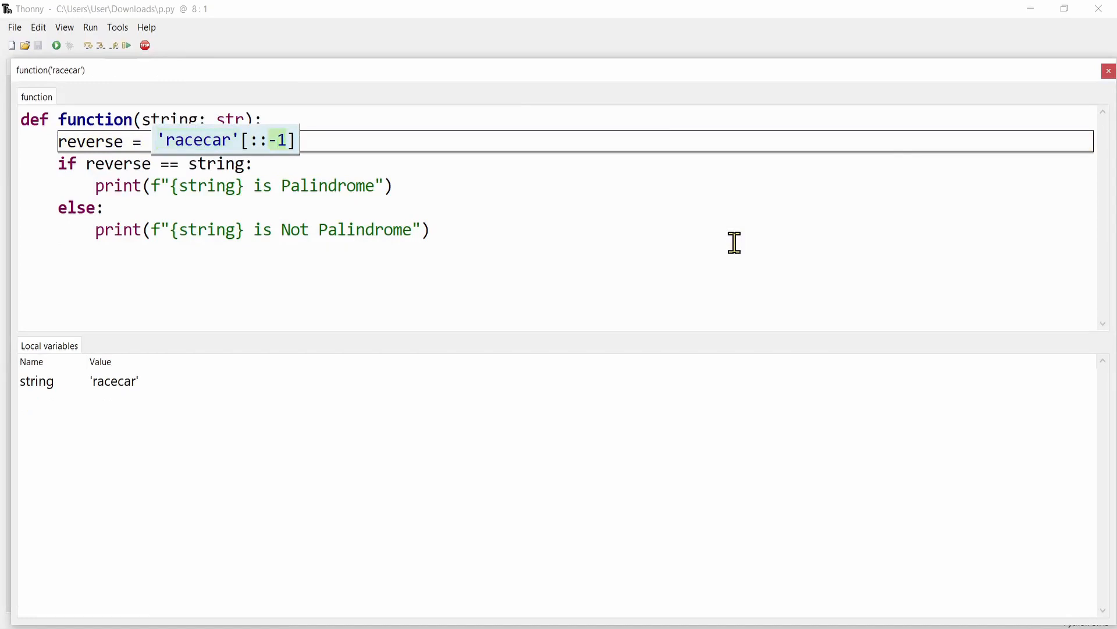
click(99, 44)
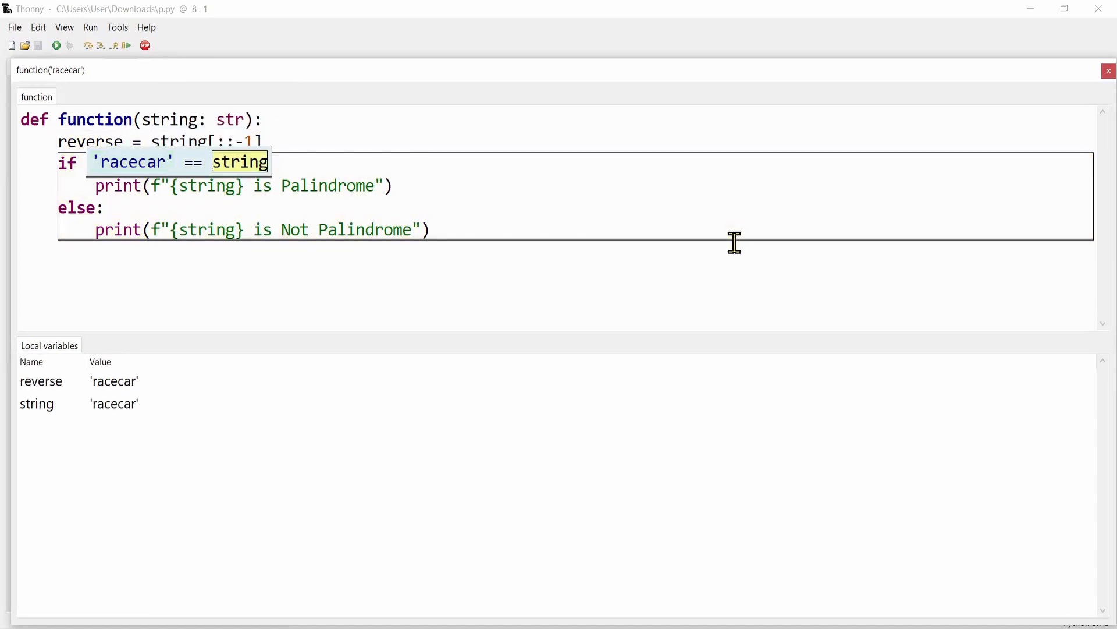